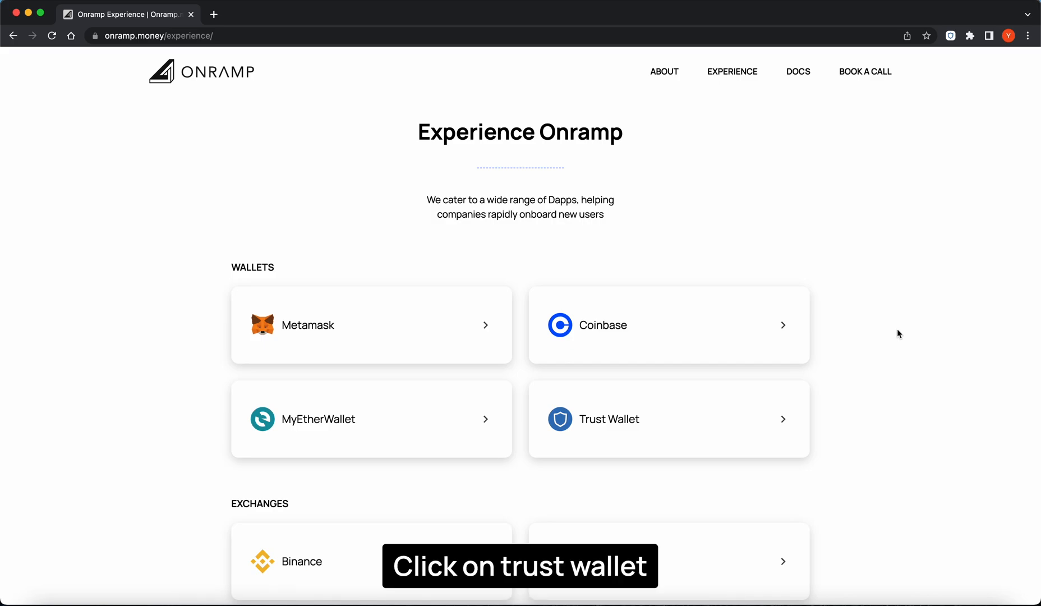
Choose the Trust Wallet card and enter 100 INR for 0.88 USDT on MATIC20, then proceed
{"action": "left_click", "coordinate": [667, 419]}
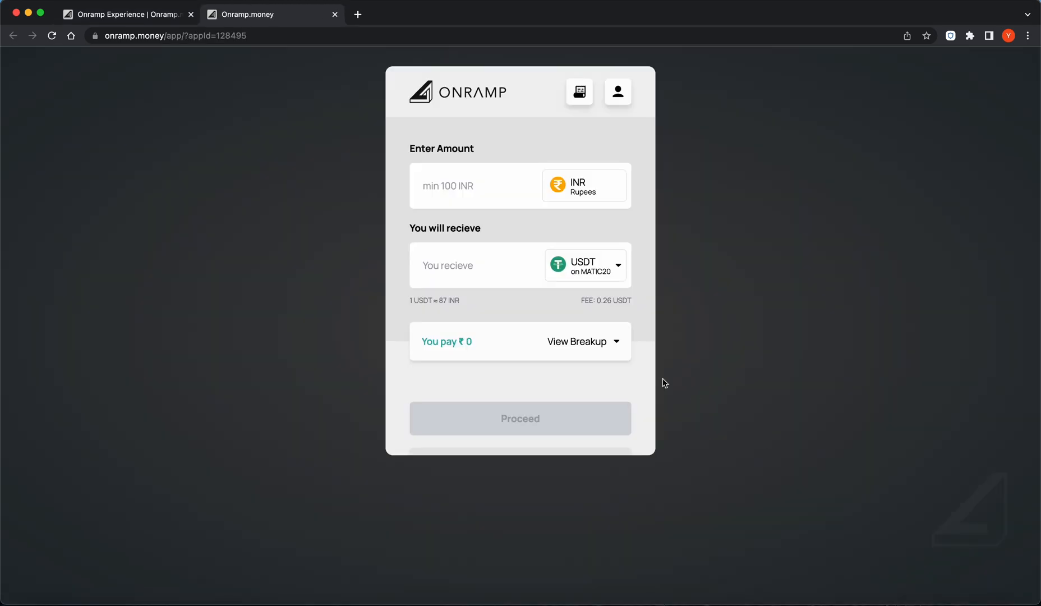
{"action": "type", "text": "100"}
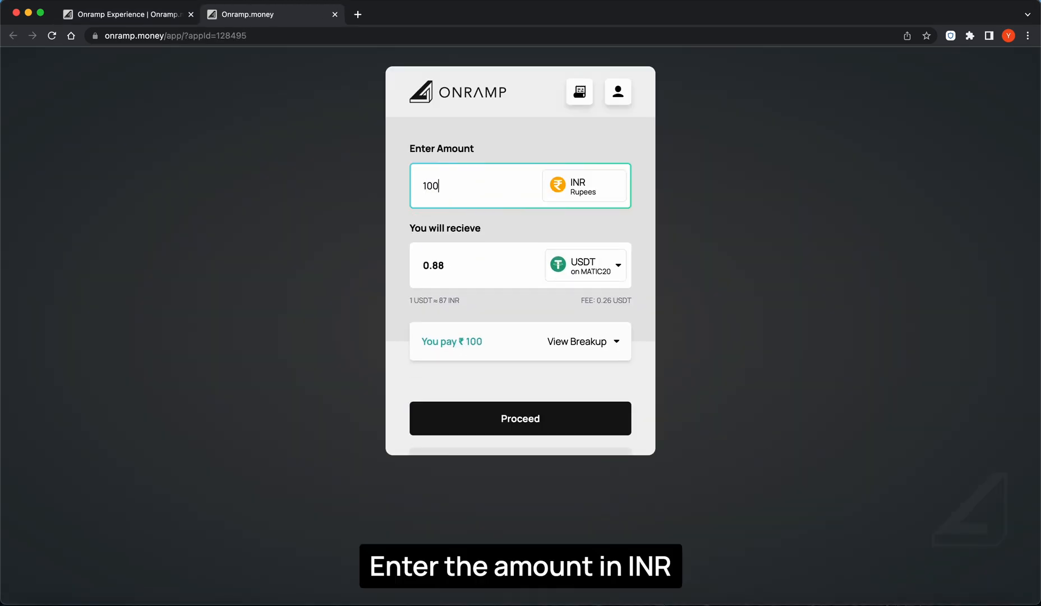
{"action": "left_click", "coordinate": [519, 417]}
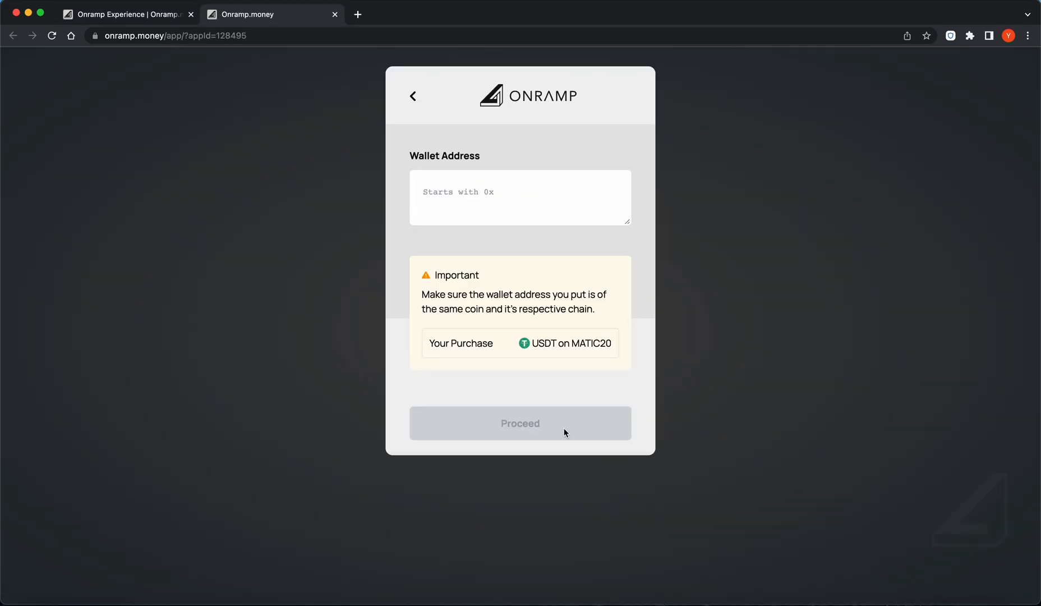
{"action": "mouse_move", "coordinate": [951, 36]}
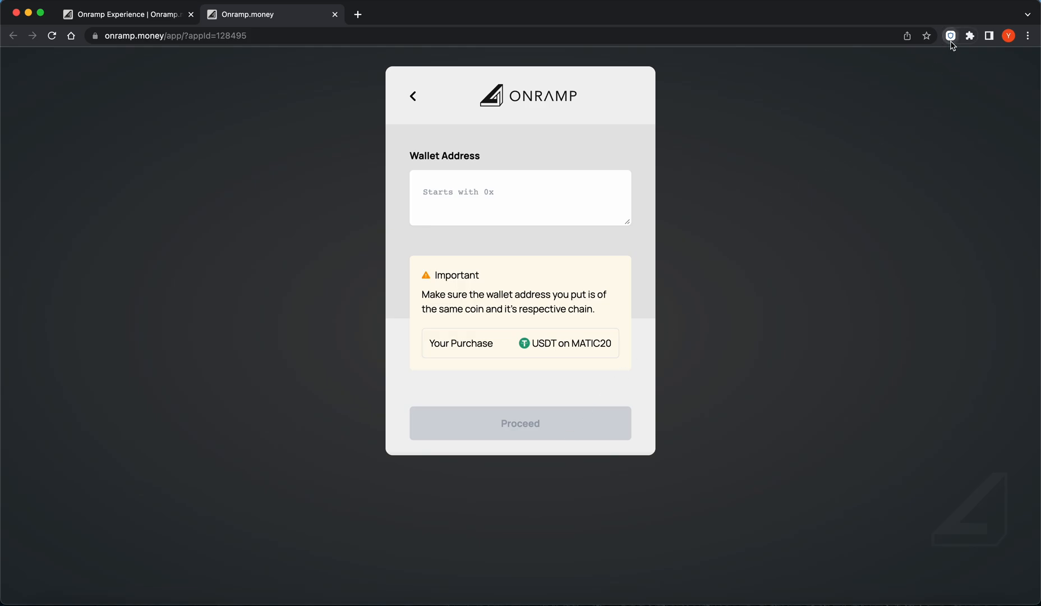
Copy the Polygon receiving address from Trust Wallet into Wallet Address and proceed
{"action": "left_click", "coordinate": [950, 36]}
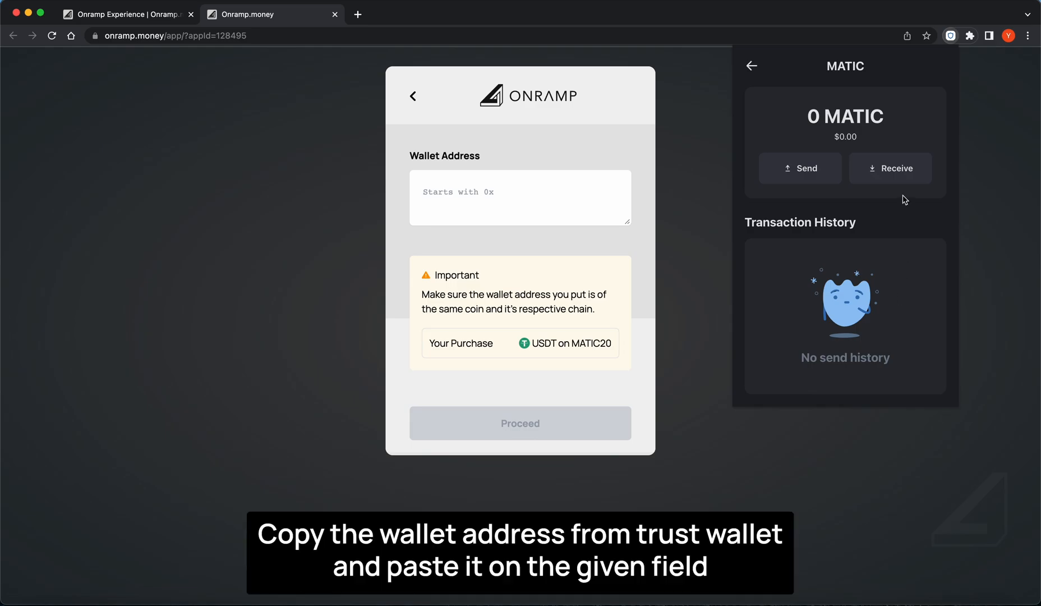
{"action": "left_click", "coordinate": [890, 168]}
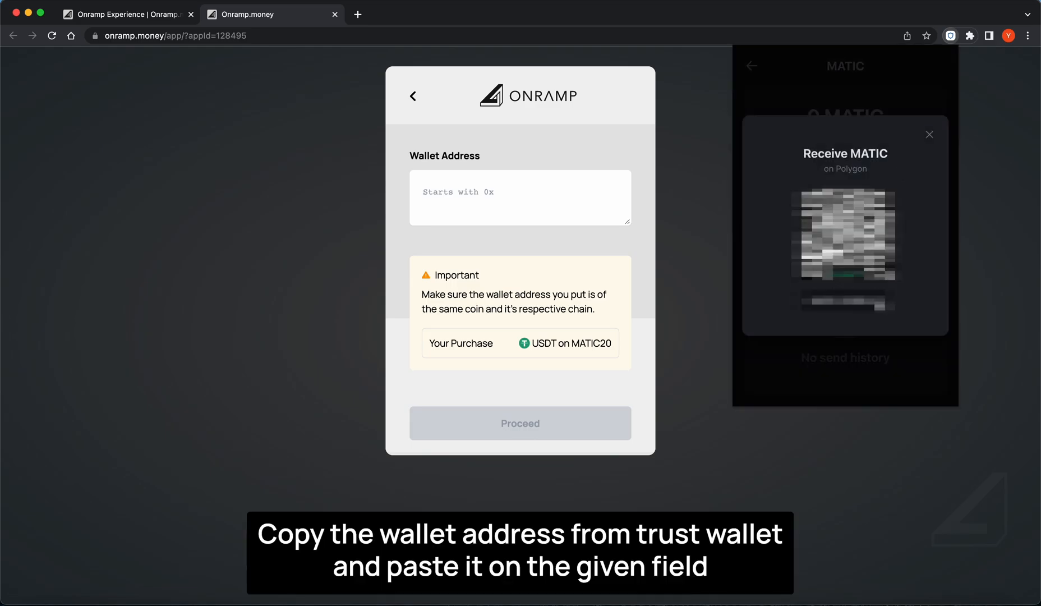
{"action": "left_click", "coordinate": [520, 198]}
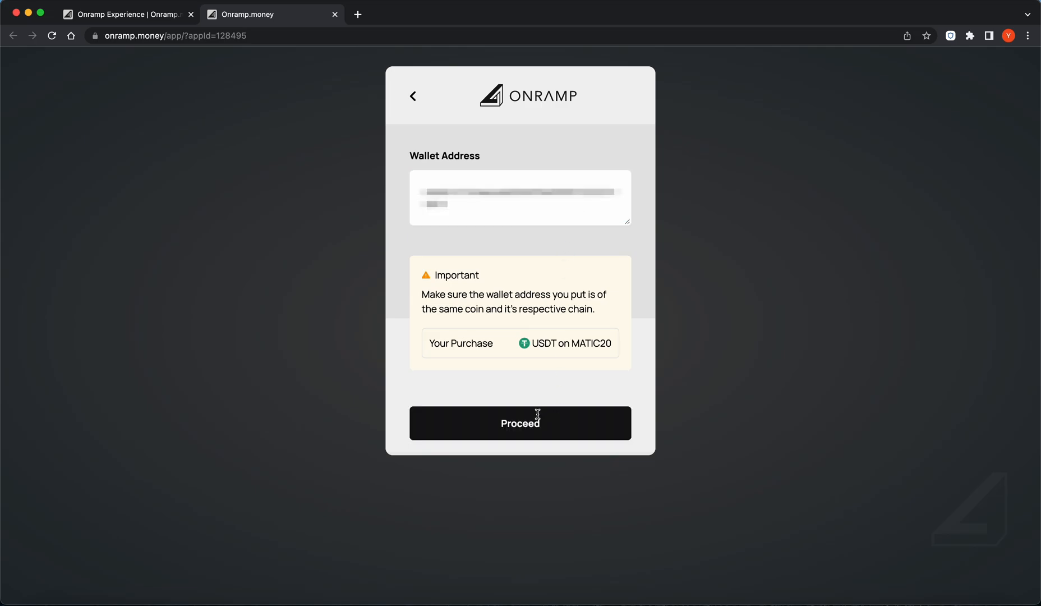
{"action": "left_click", "coordinate": [519, 423]}
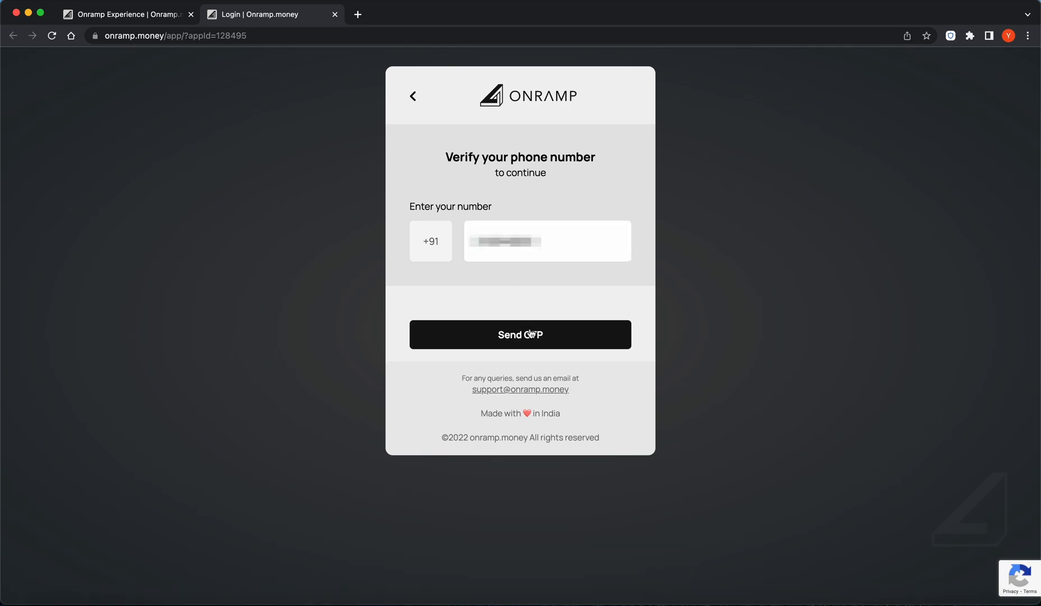
{"action": "left_click", "coordinate": [519, 334]}
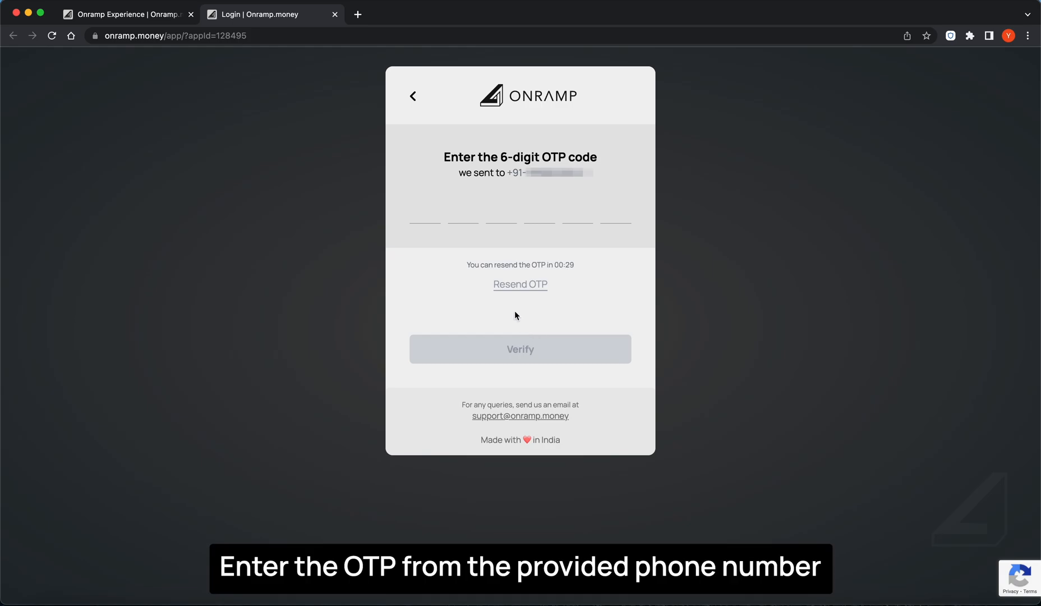
{"action": "left_click", "coordinate": [424, 211]}
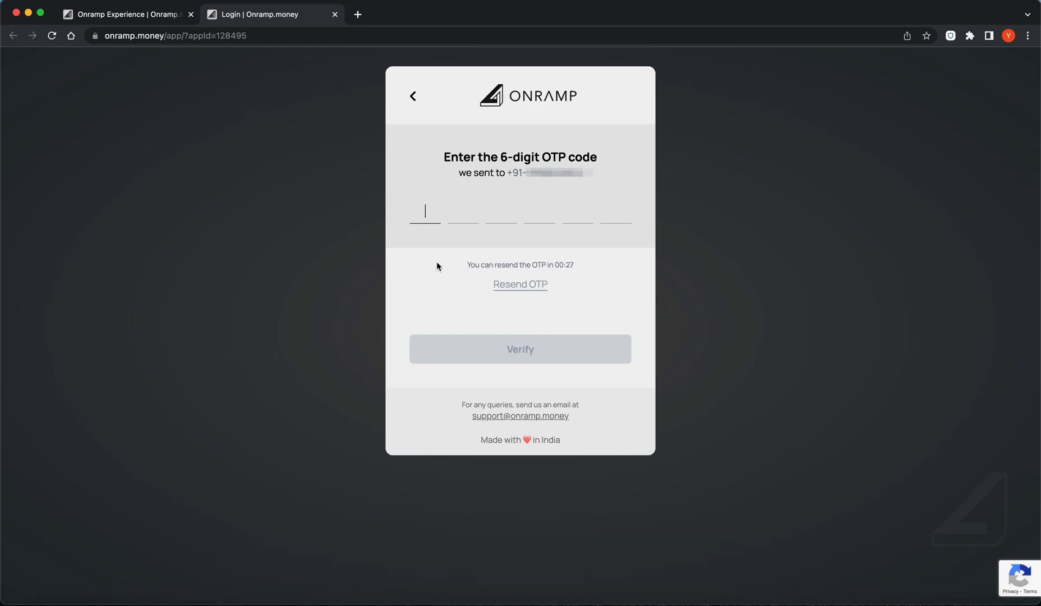
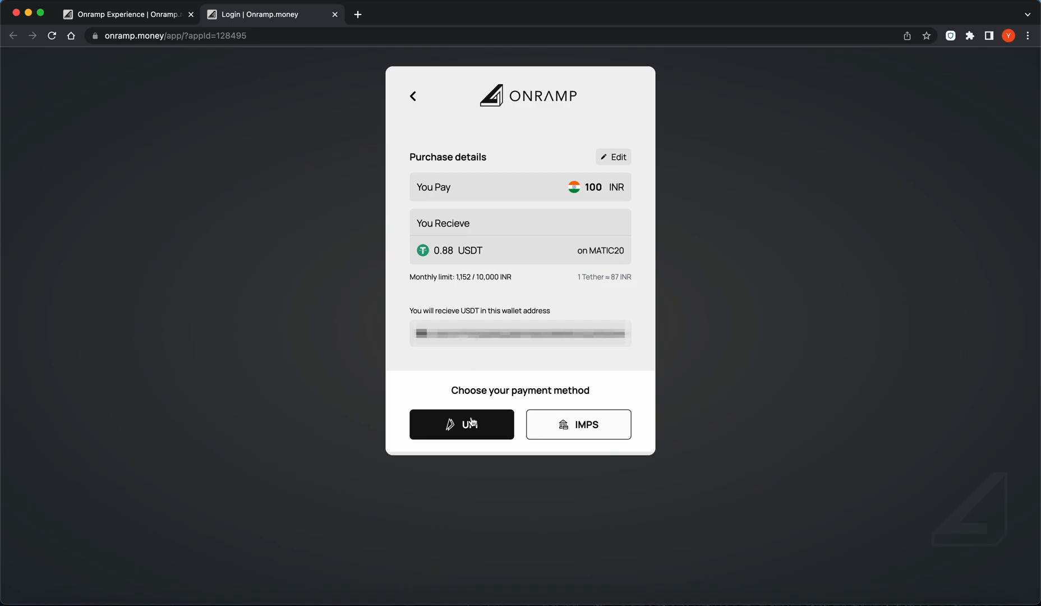
Pay by UPI, tick 'I have sent the amount to this UPI ID', and proceed to claim
{"action": "left_click", "coordinate": [460, 423]}
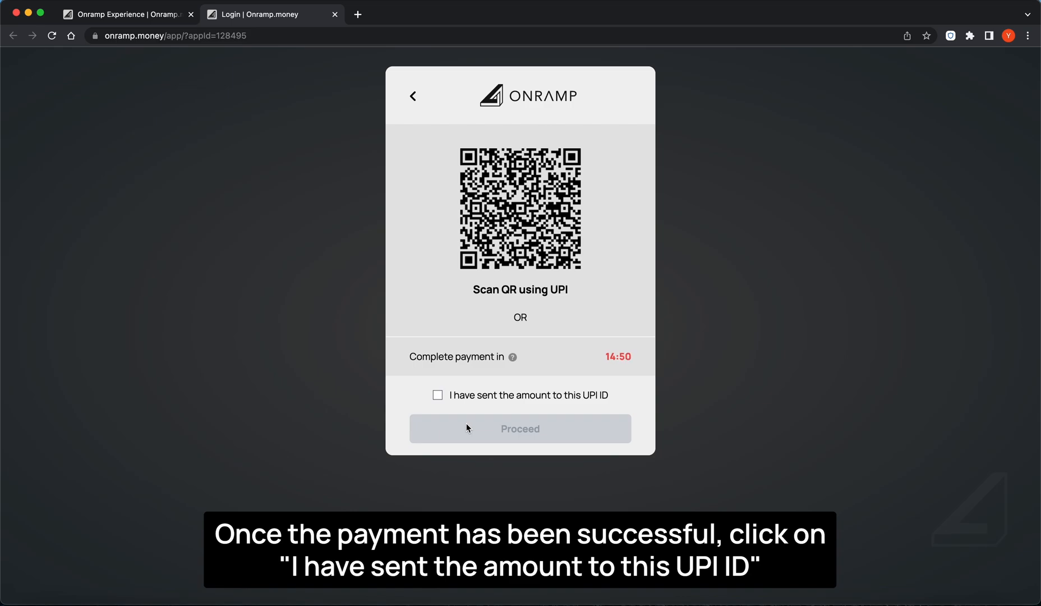
{"action": "left_click", "coordinate": [438, 394]}
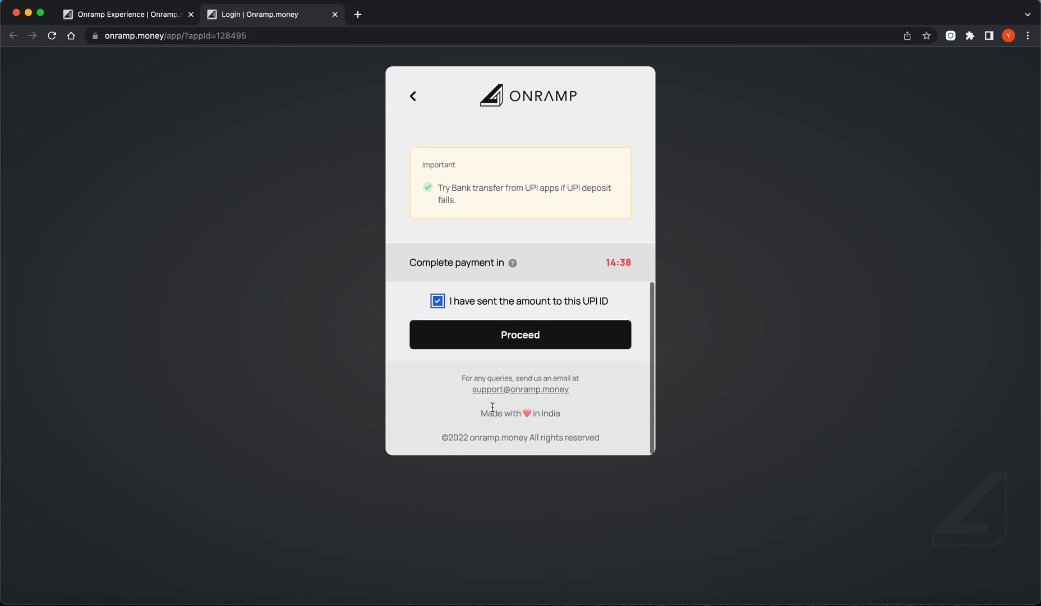
{"action": "left_click", "coordinate": [519, 334]}
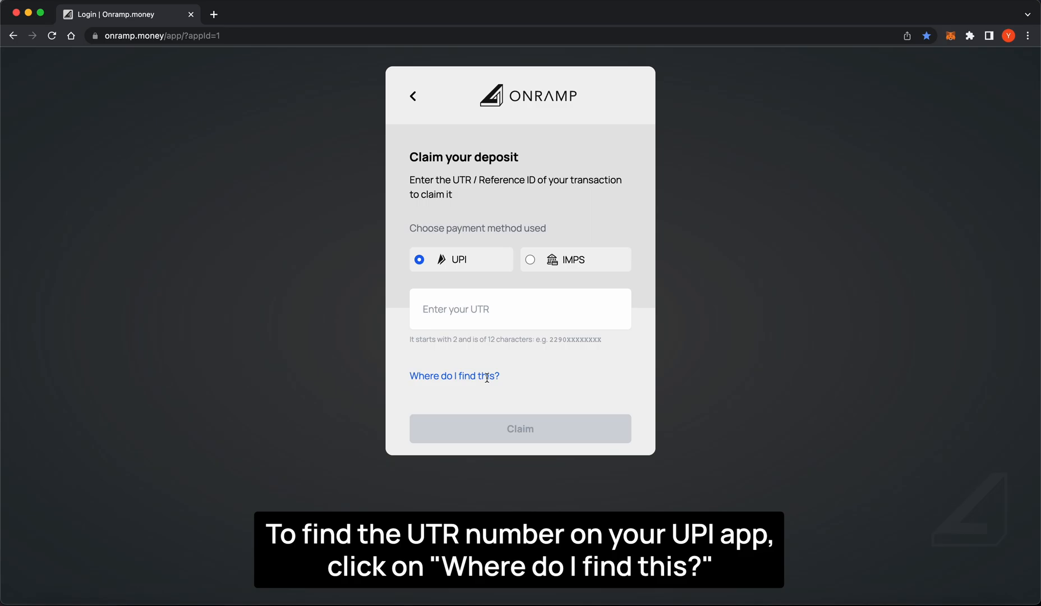
{"action": "left_click", "coordinate": [453, 376]}
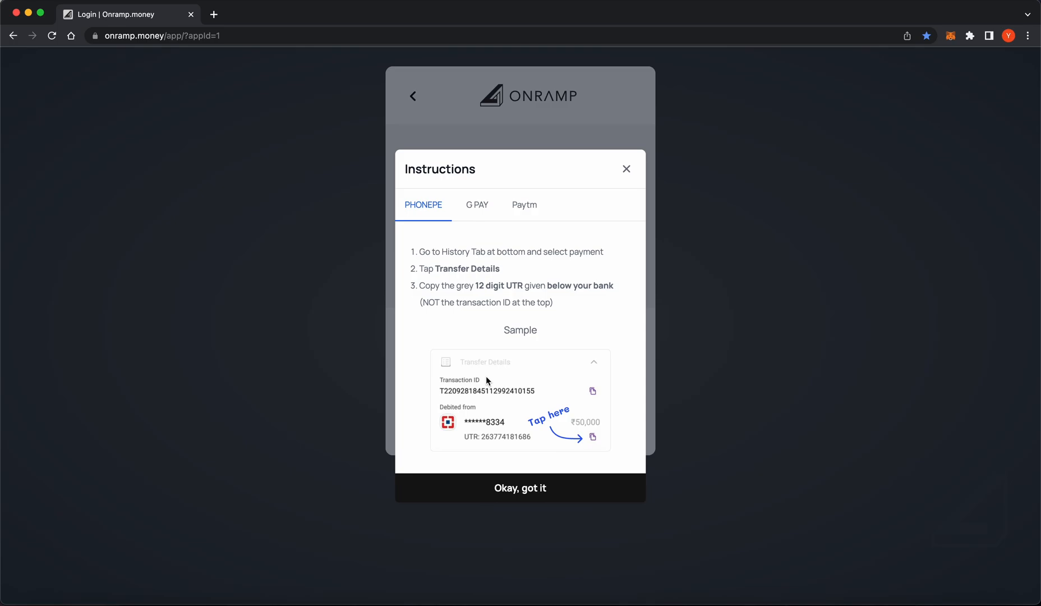
{"action": "left_click", "coordinate": [477, 204]}
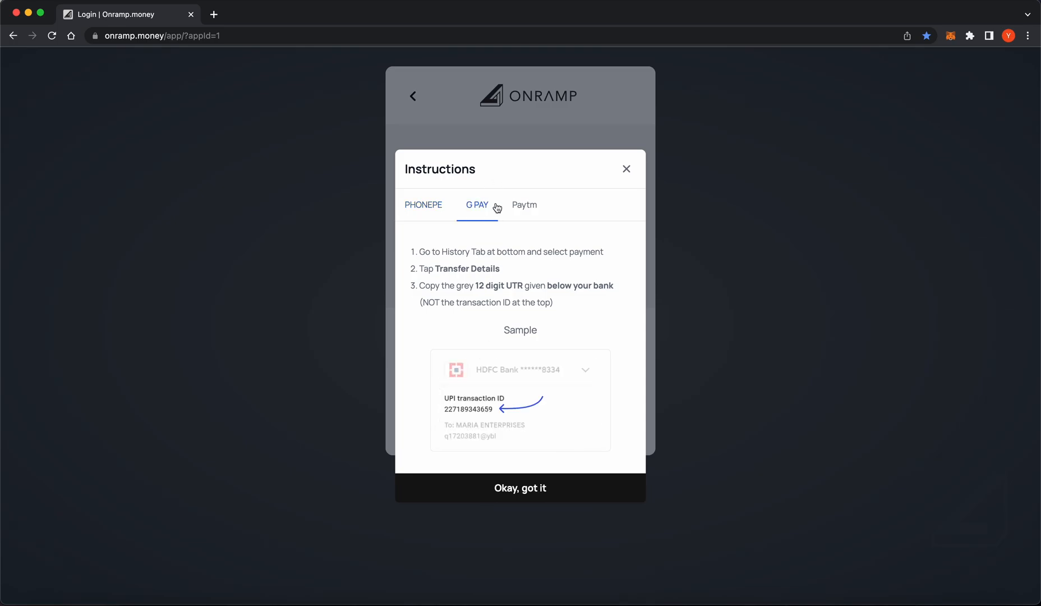
{"action": "left_click", "coordinate": [524, 204]}
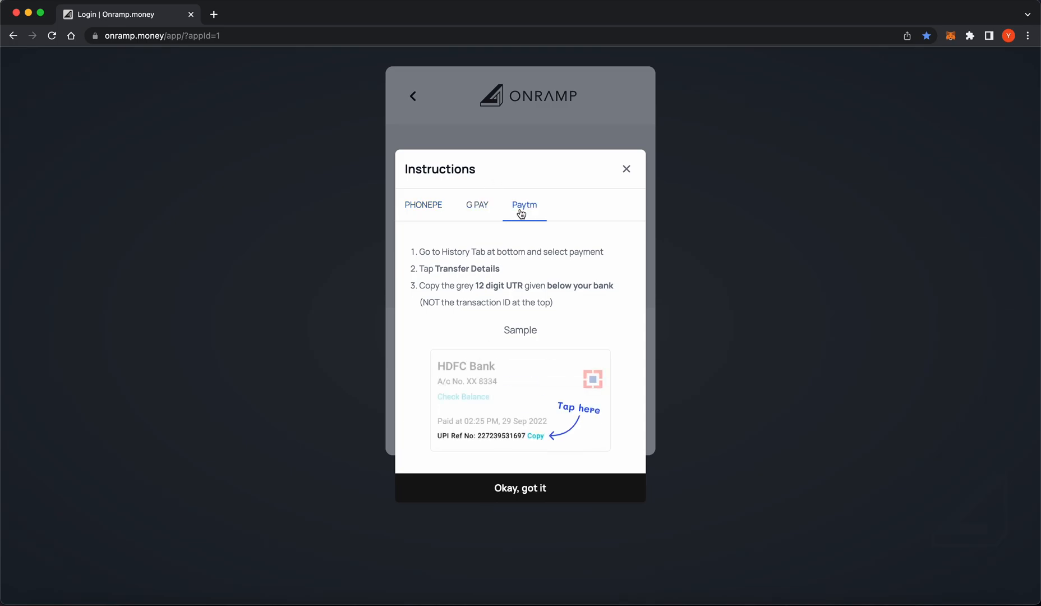
{"action": "mouse_move", "coordinate": [542, 494]}
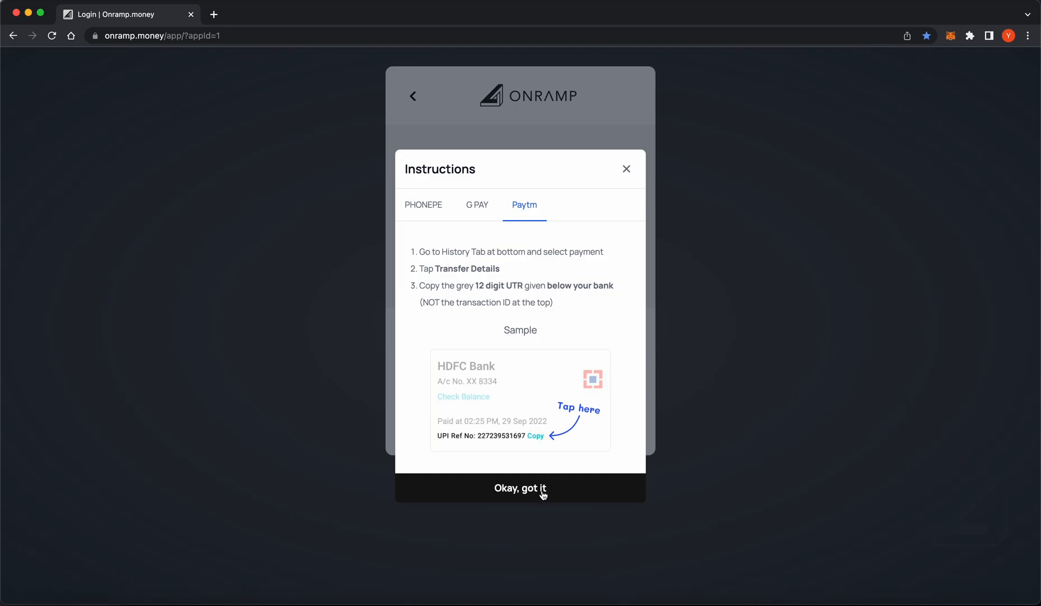
{"action": "left_click", "coordinate": [521, 488]}
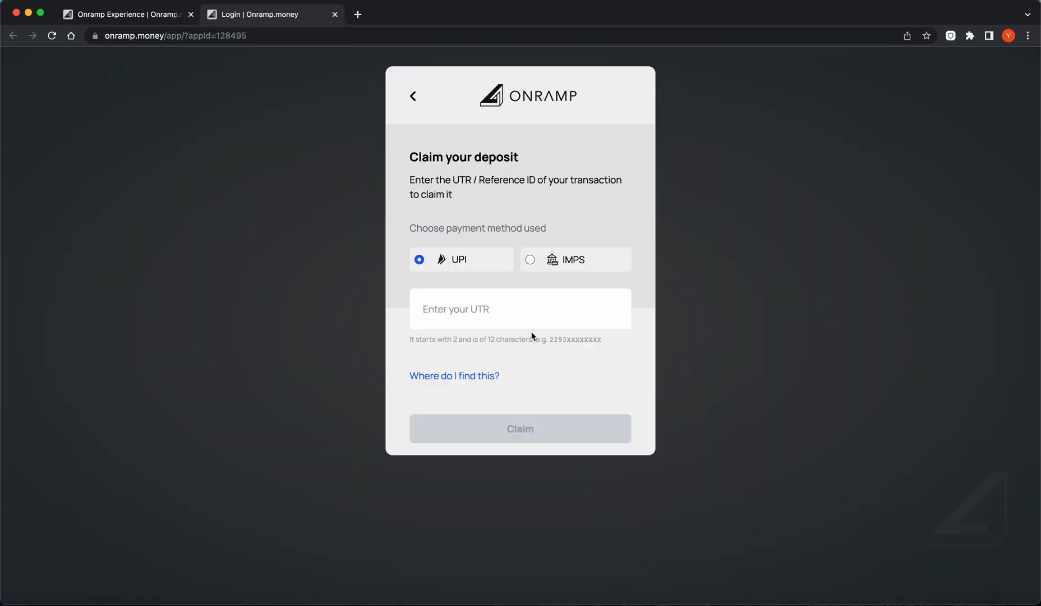
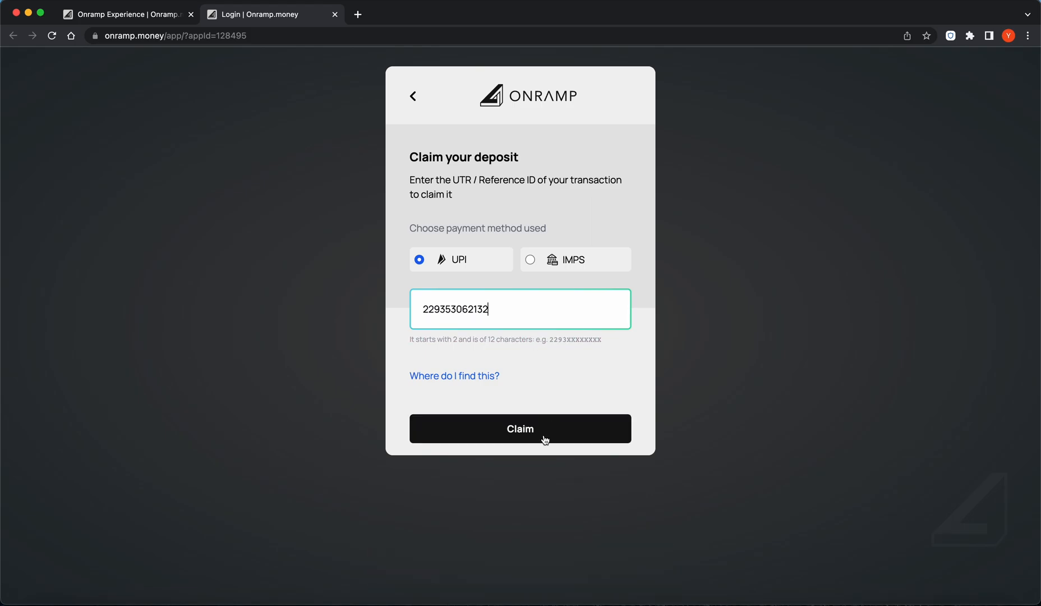
{"action": "left_click", "coordinate": [520, 427]}
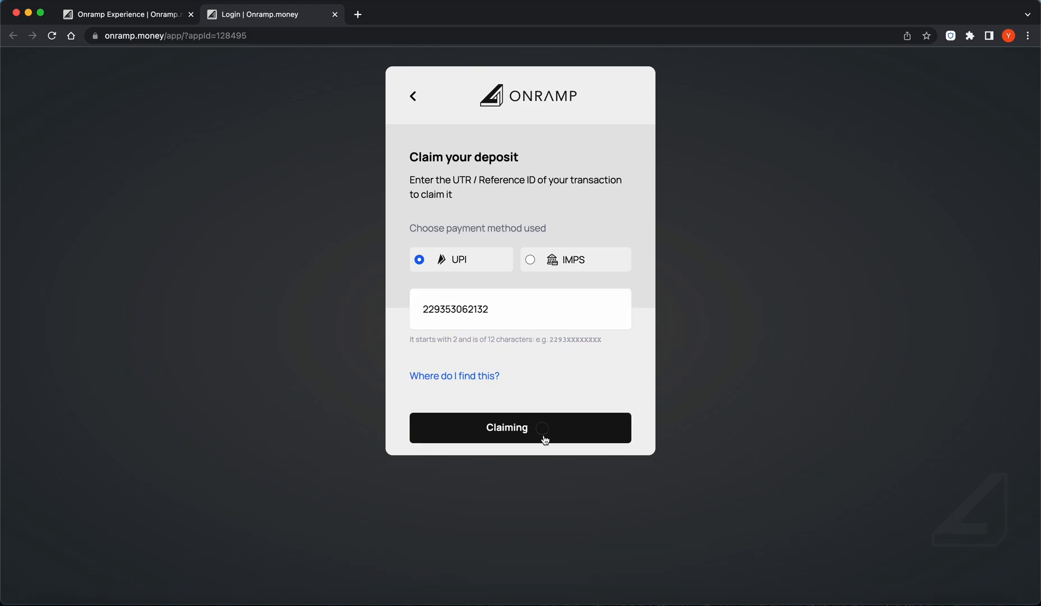
{"action": "left_click", "coordinate": [519, 427]}
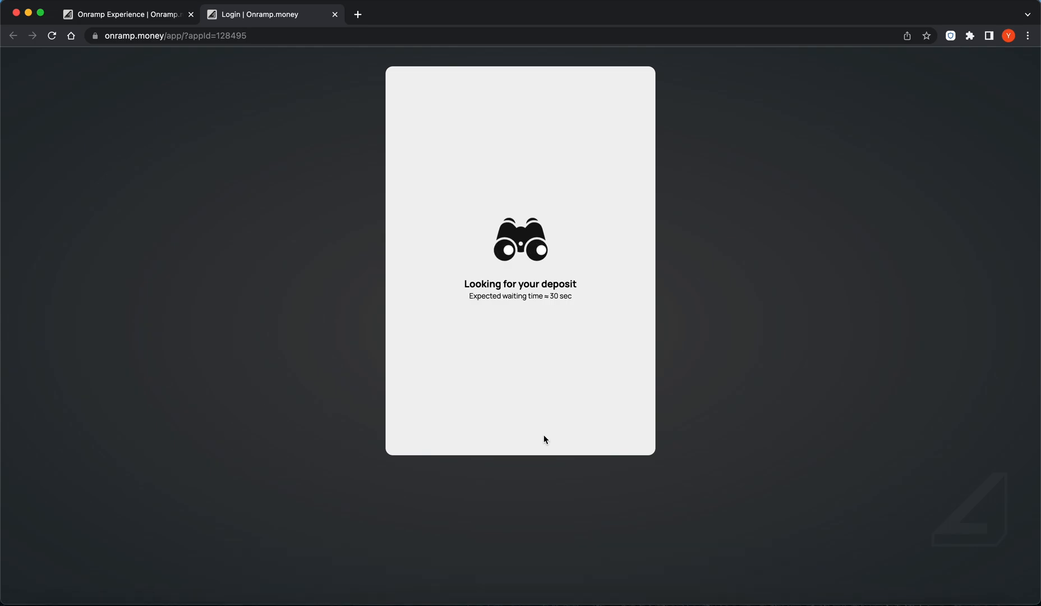
{"action": "mouse_move", "coordinate": [578, 475]}
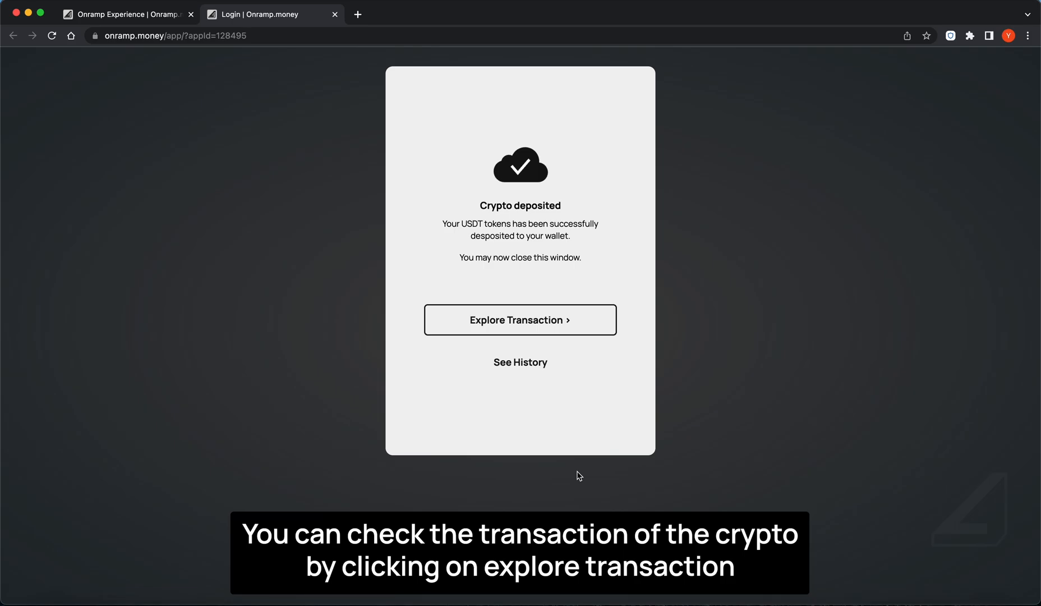
{"action": "mouse_move", "coordinate": [561, 331]}
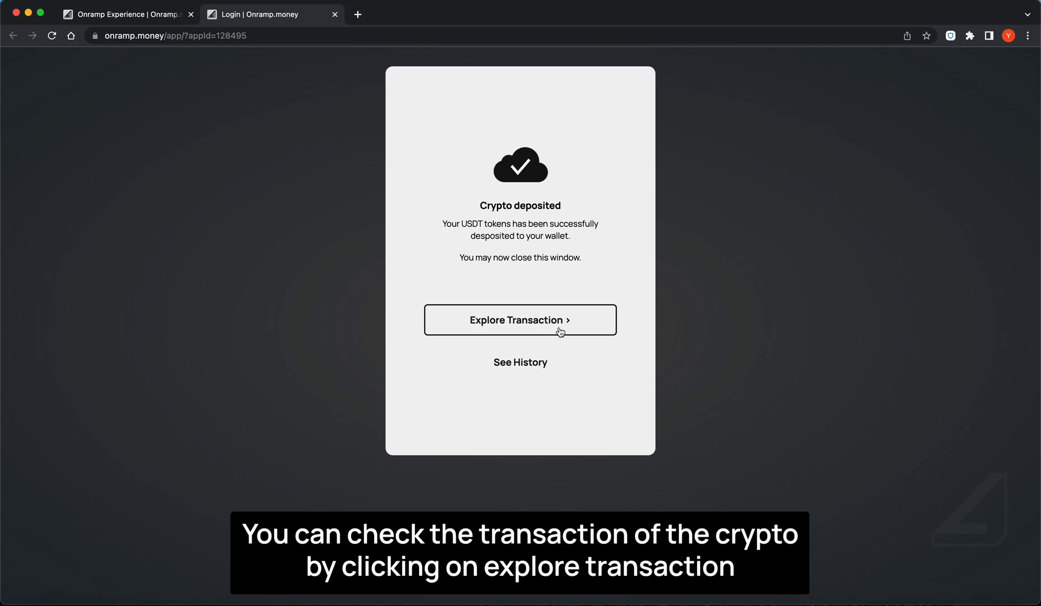
Check the transfer on Polygonscan, then view the 100 INR to 0.88 USDT order in See History
{"action": "left_click", "coordinate": [519, 320]}
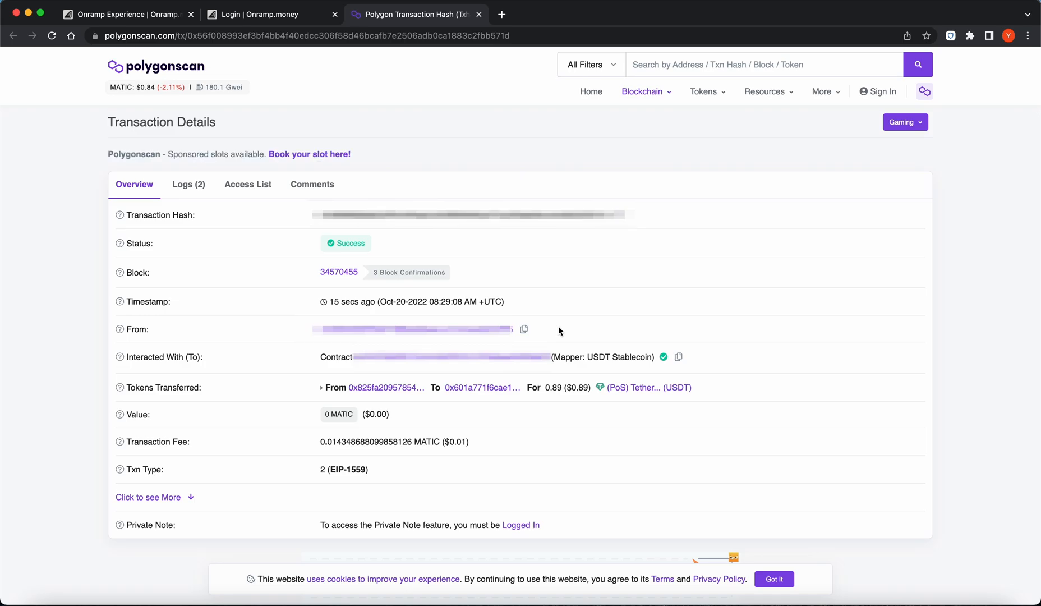
{"action": "left_click", "coordinate": [479, 14]}
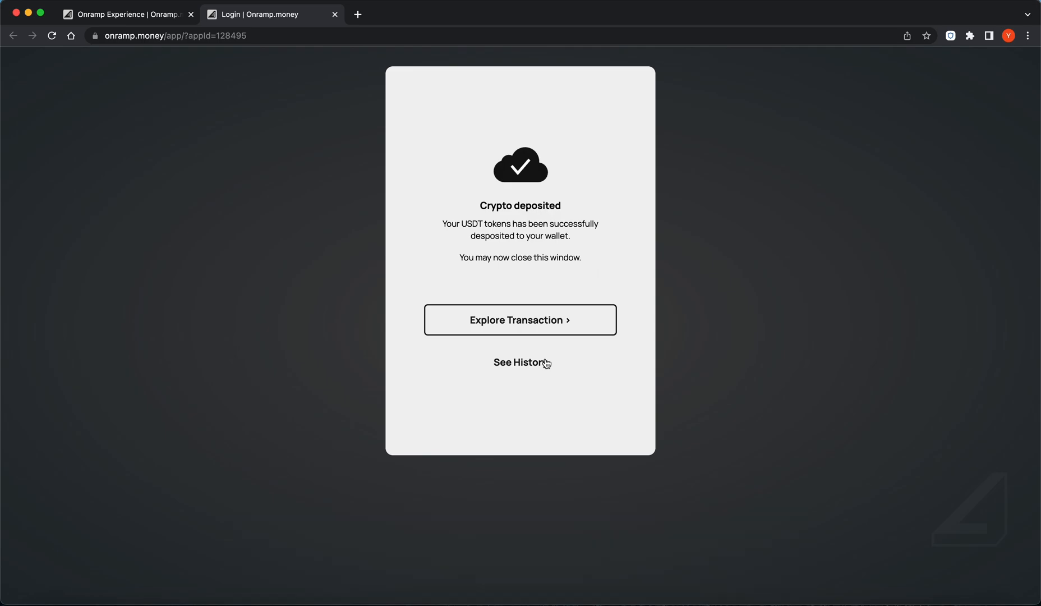
{"action": "left_click", "coordinate": [521, 362]}
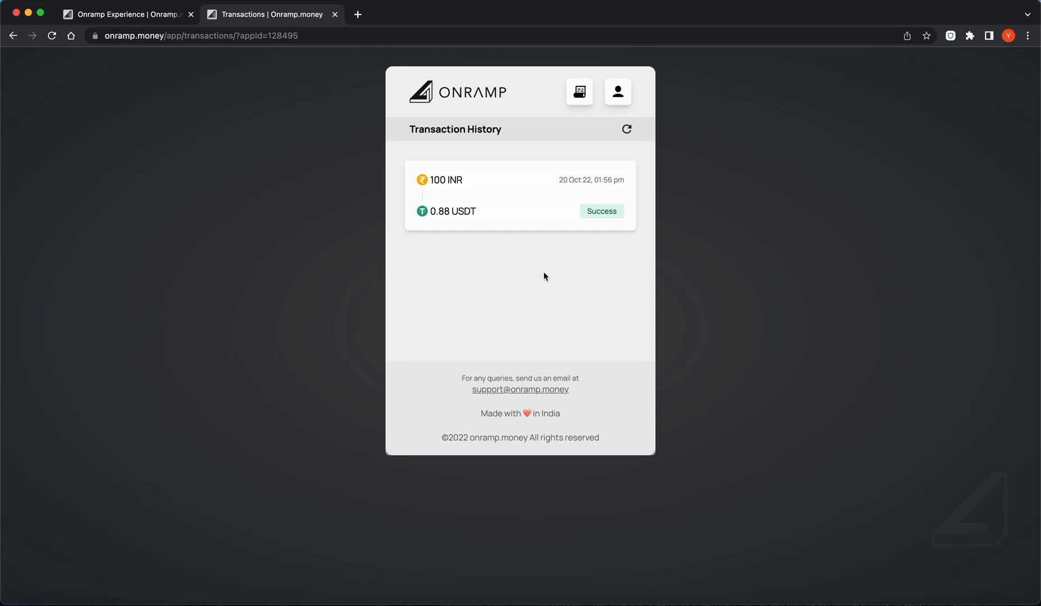
{"action": "left_click", "coordinate": [519, 194]}
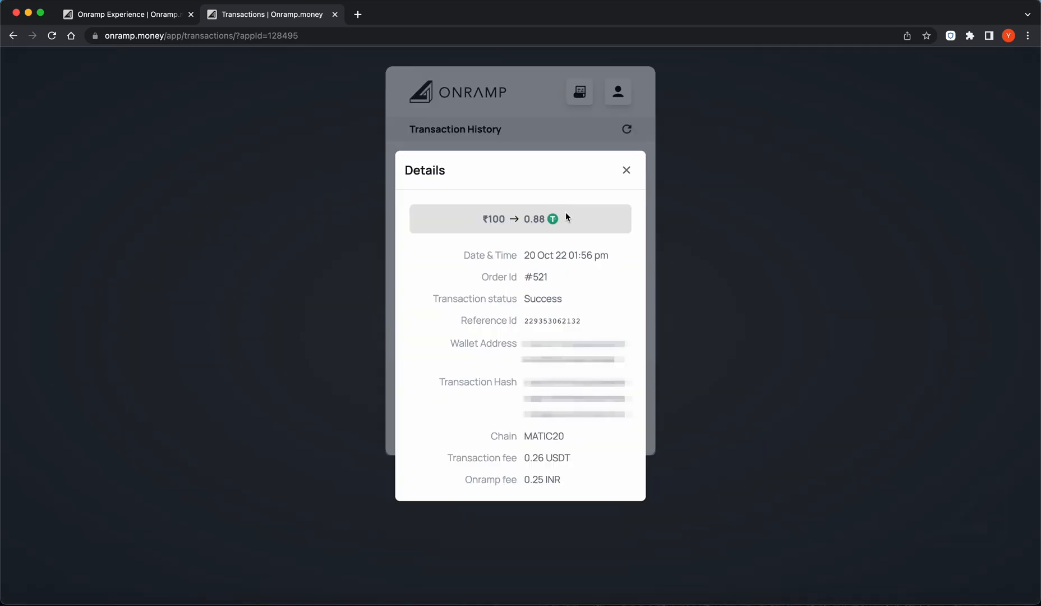